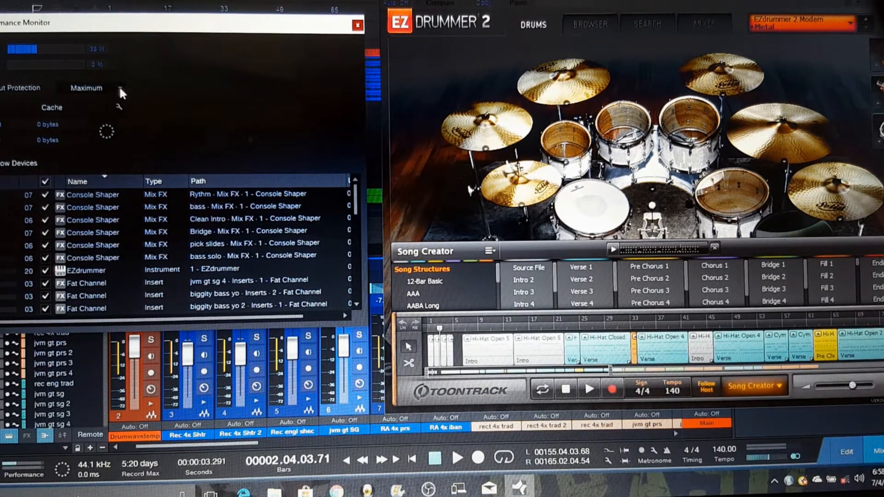
Choose Minimum in the Performance Monitor's Dropout Protection dropdown
left_click(90, 88)
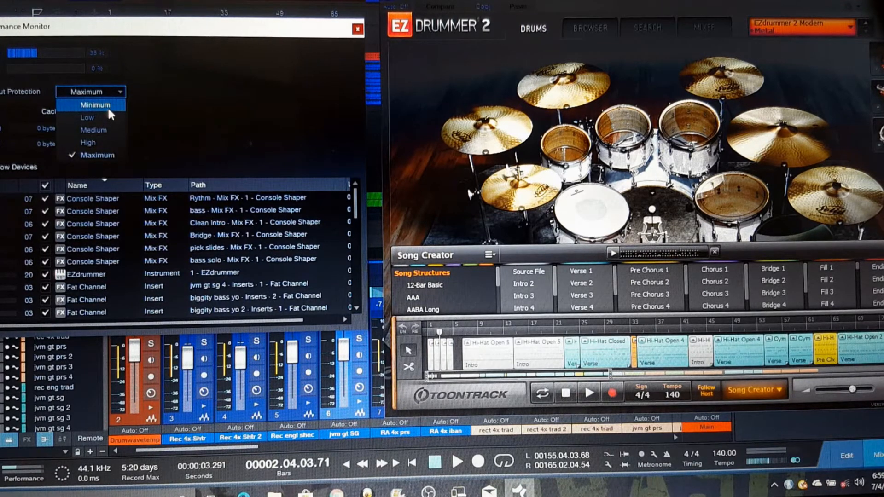
left_click(95, 105)
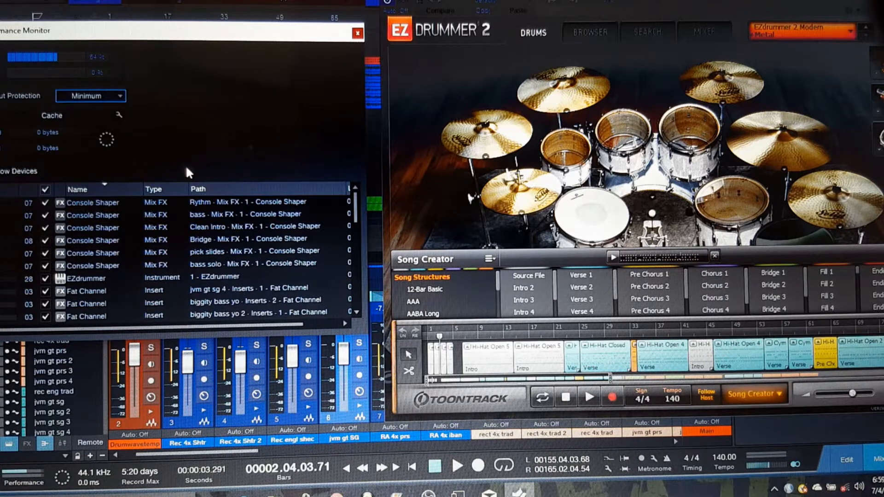
Switch Dropout Protection to Maximum, then set it back to Minimum
left_click(91, 95)
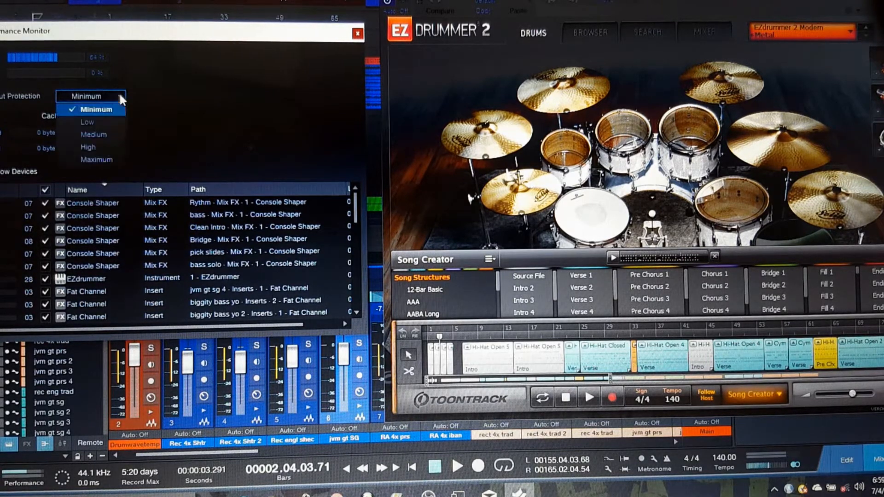
left_click(97, 159)
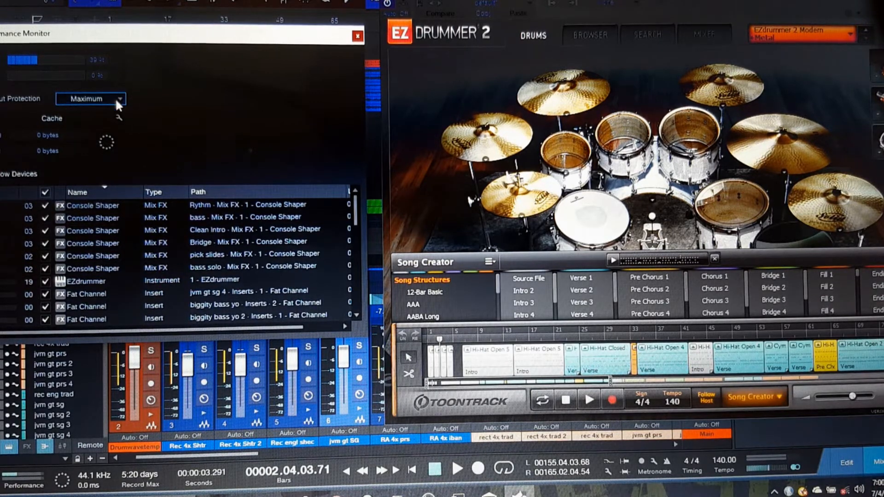
left_click(117, 99)
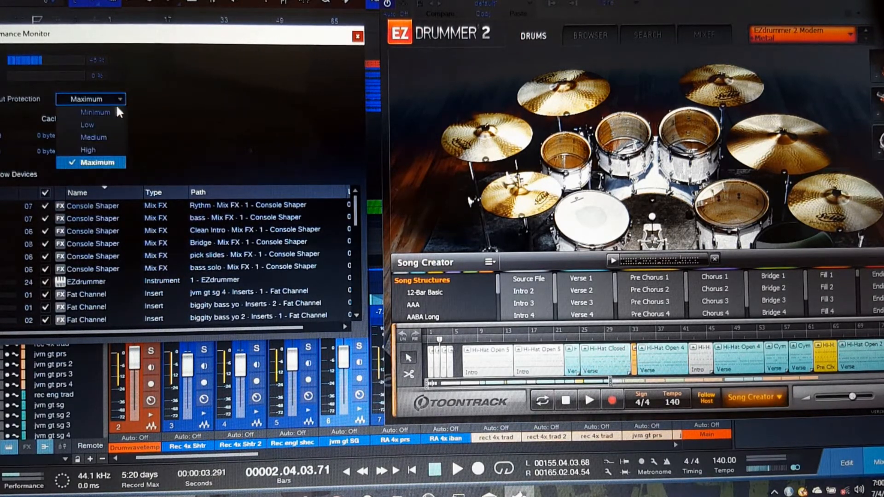
left_click(95, 112)
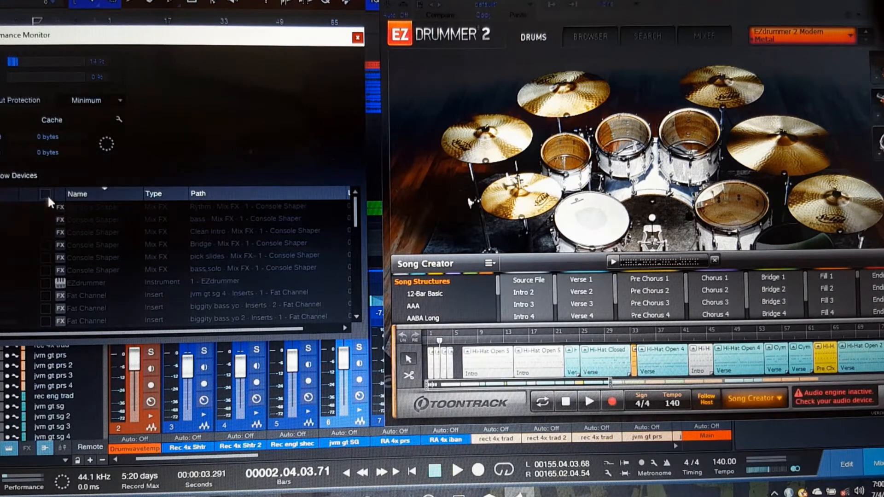
Uncheck the device-list header checkbox so all devices, EZdrummer included, are disabled
left_click(45, 193)
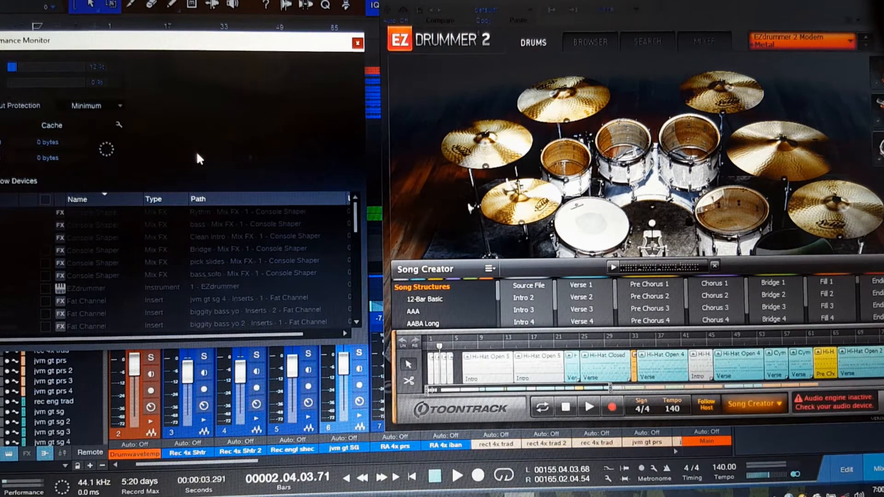
mouse_move(169, 82)
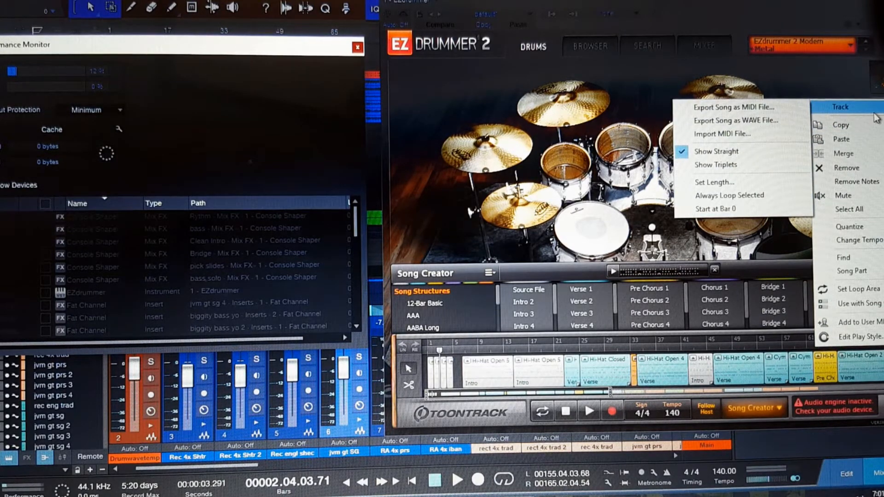
mouse_move(840, 107)
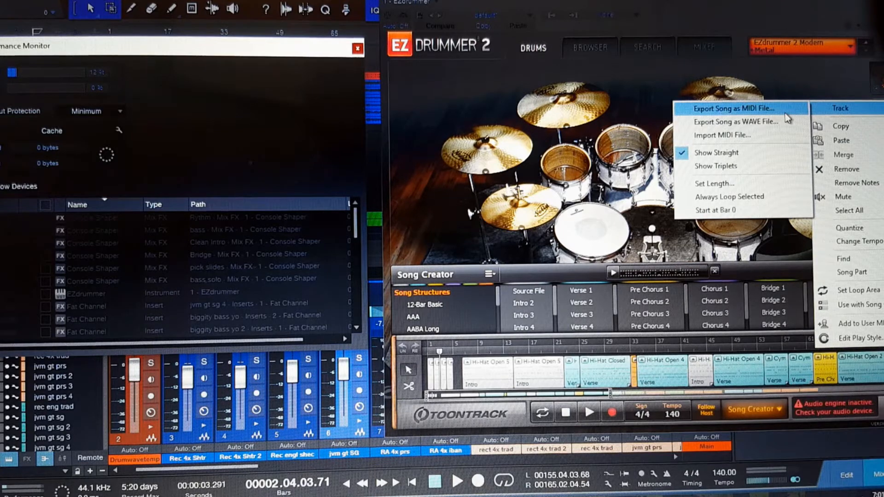
mouse_move(739, 123)
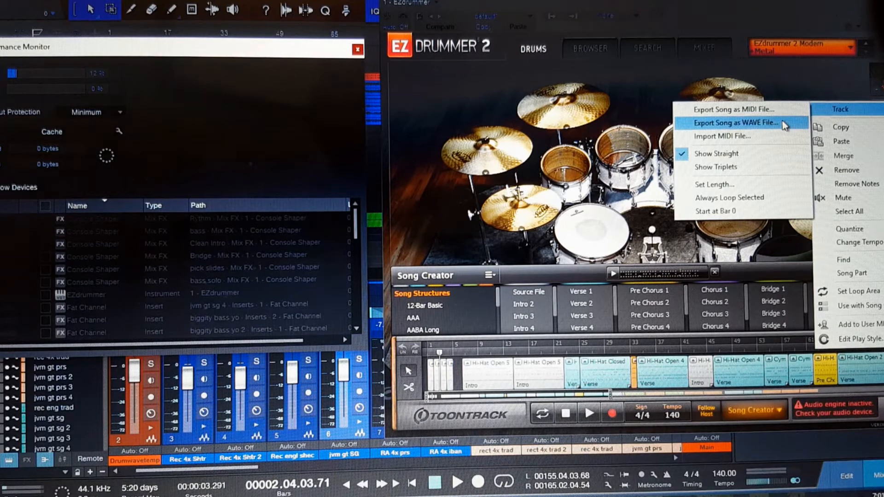
Export the EZdrummer song as a WAVE file at the default 16 bit
left_click(734, 122)
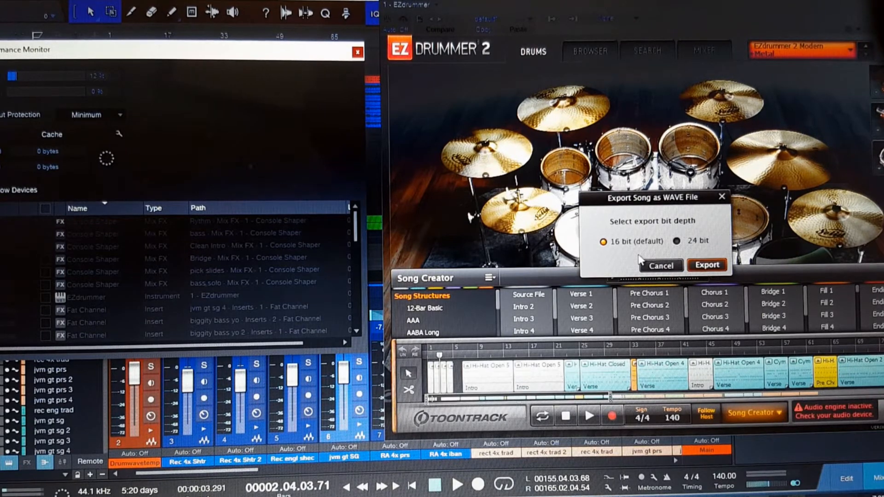
left_click(706, 265)
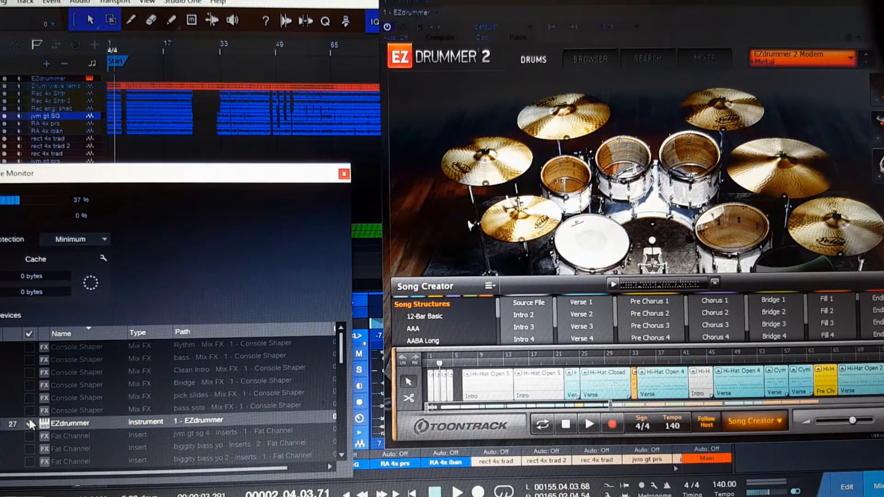
Uncheck EZdrummer in the Performance Monitor device list to switch it off
left_click(29, 423)
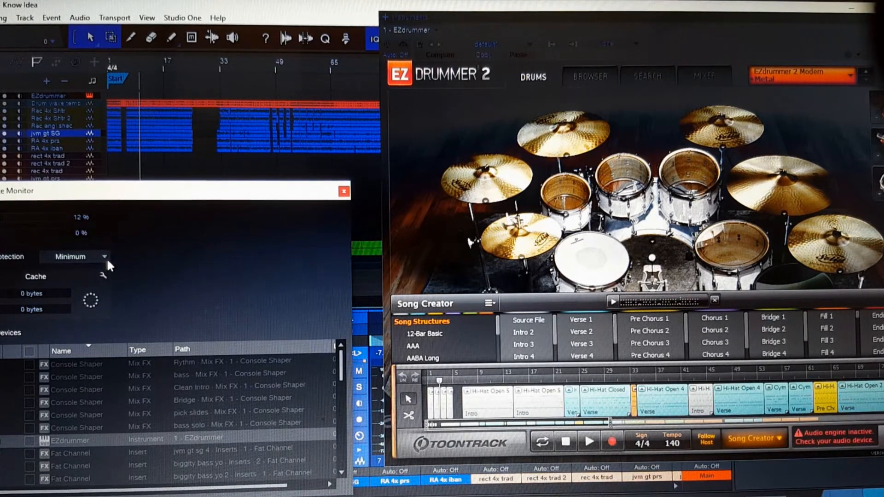
mouse_move(225, 292)
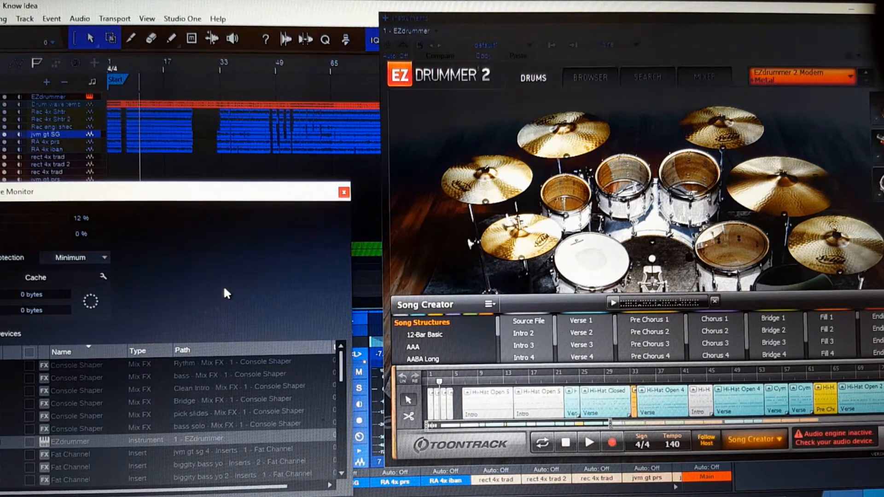
left_click(73, 258)
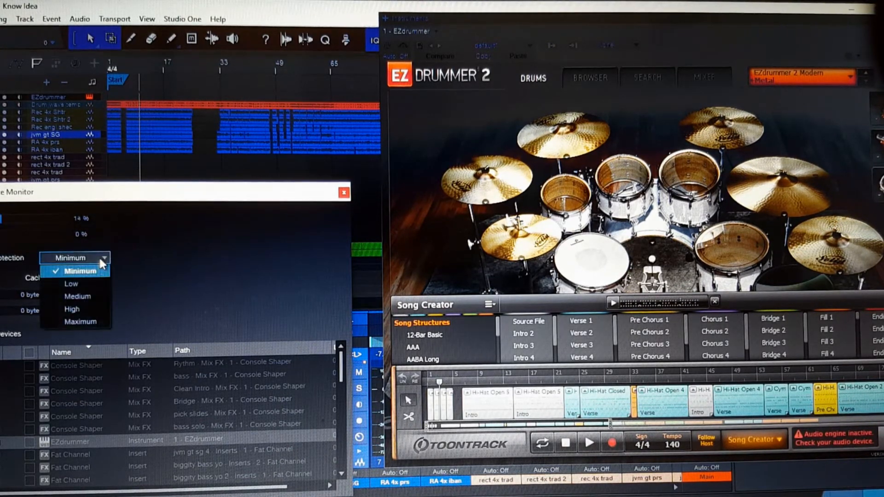
left_click(83, 322)
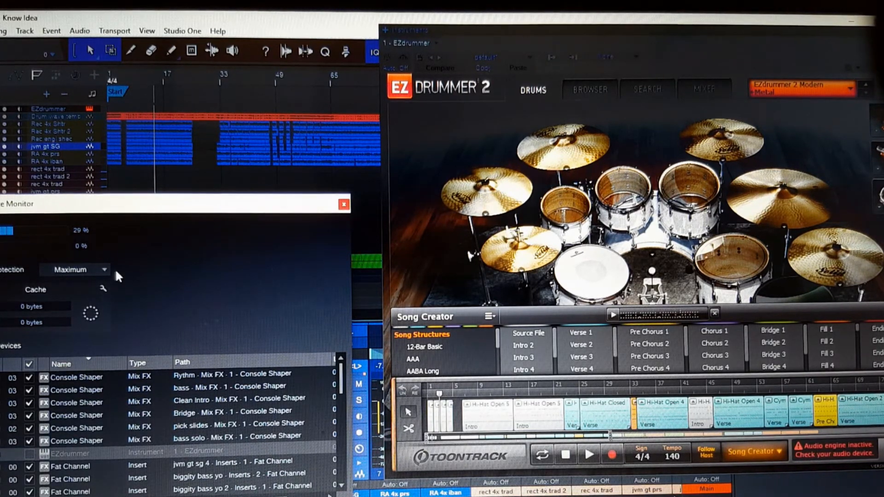
left_click(79, 270)
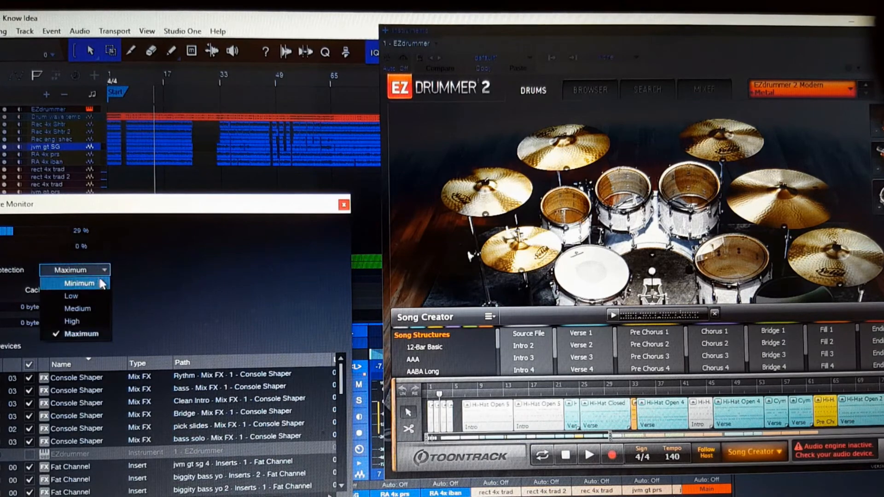
left_click(79, 282)
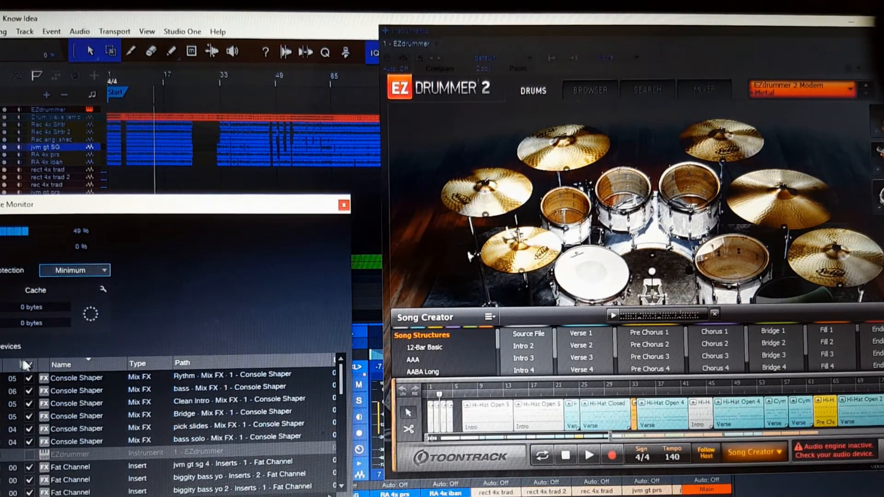